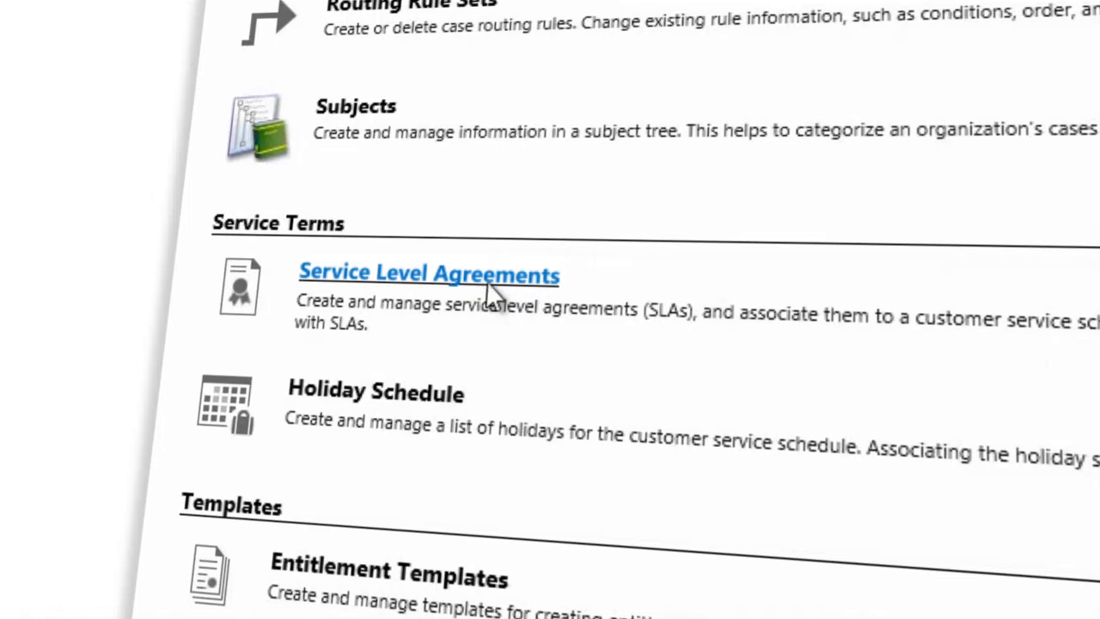
Step: Review the Service Level Agreements settings, then open a case from the active cases list
click(428, 273)
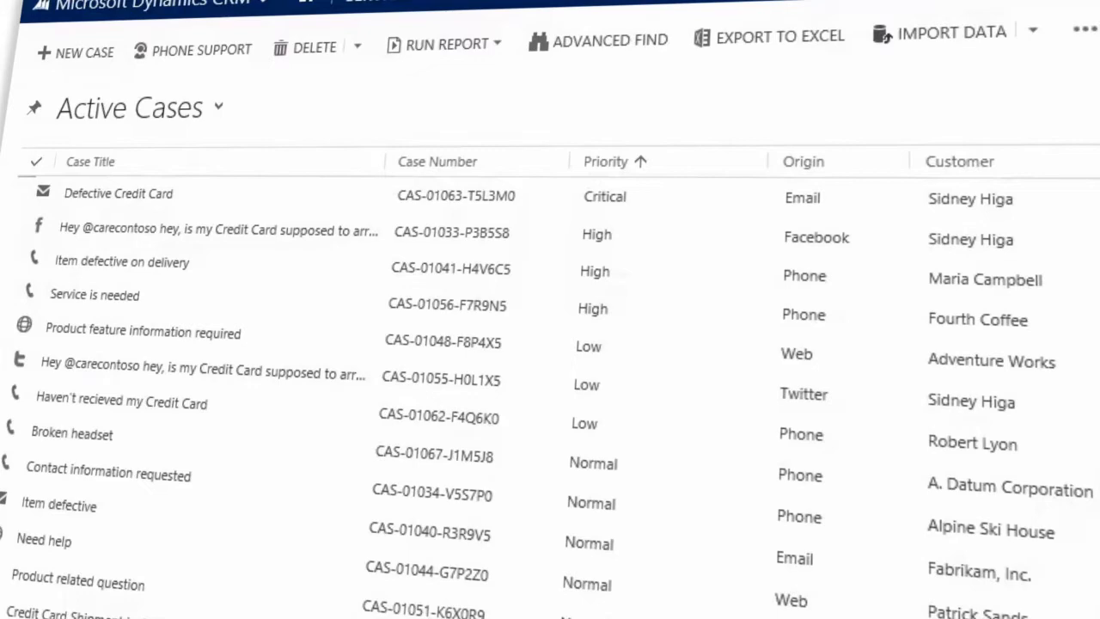
click(118, 194)
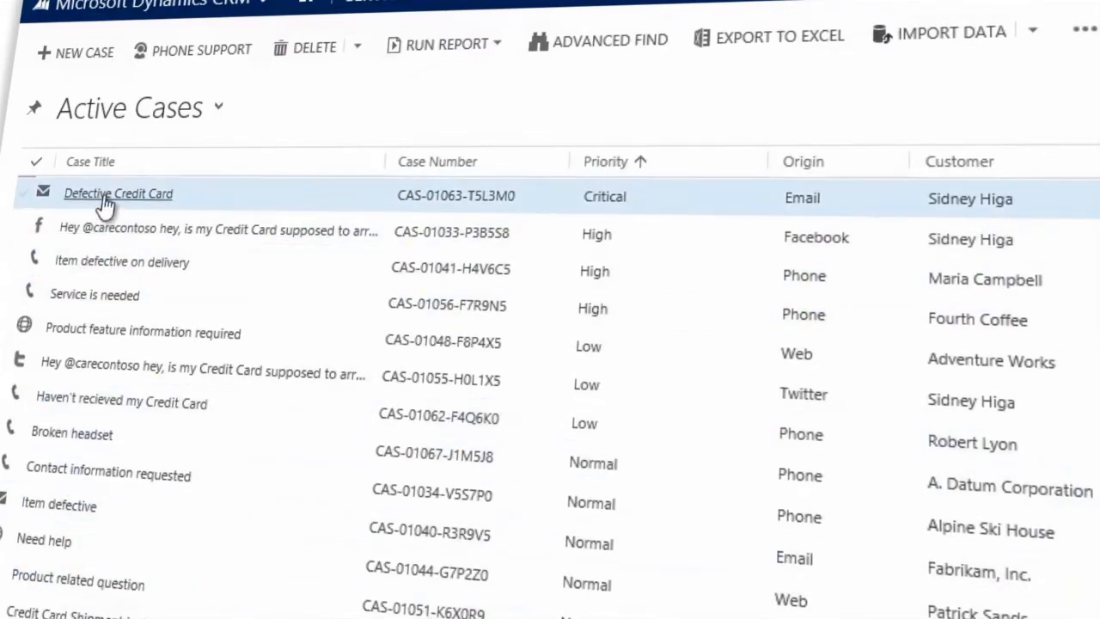
scroll(right, 3)
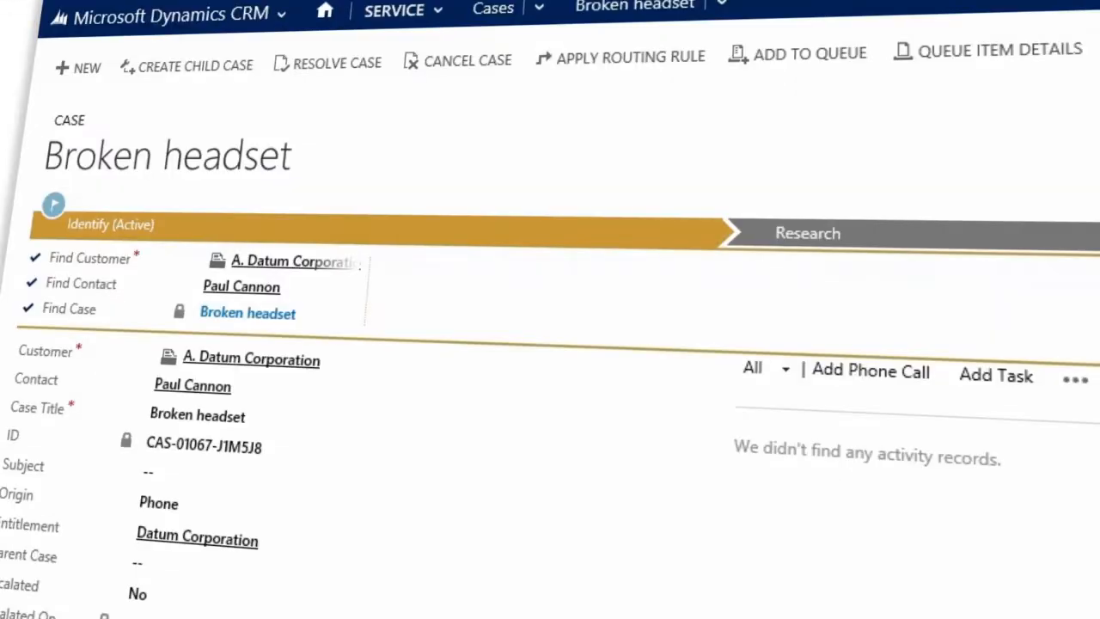
Step: Scroll down the Broken headset case to its first-response and resolve-by SLA timers
scroll(down, 3)
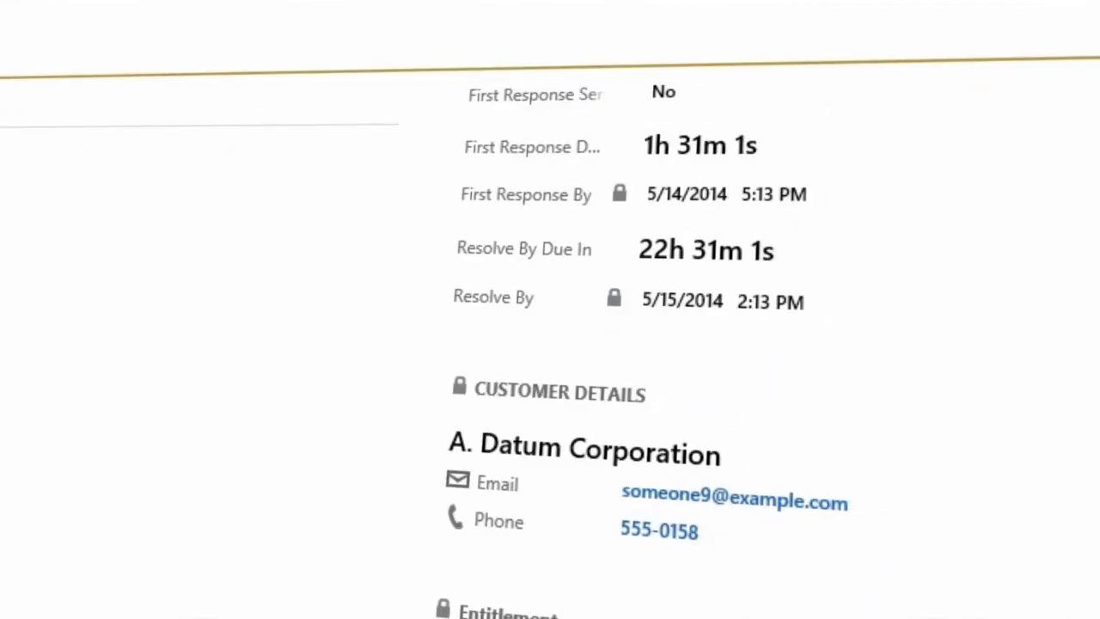
scroll(down, 3)
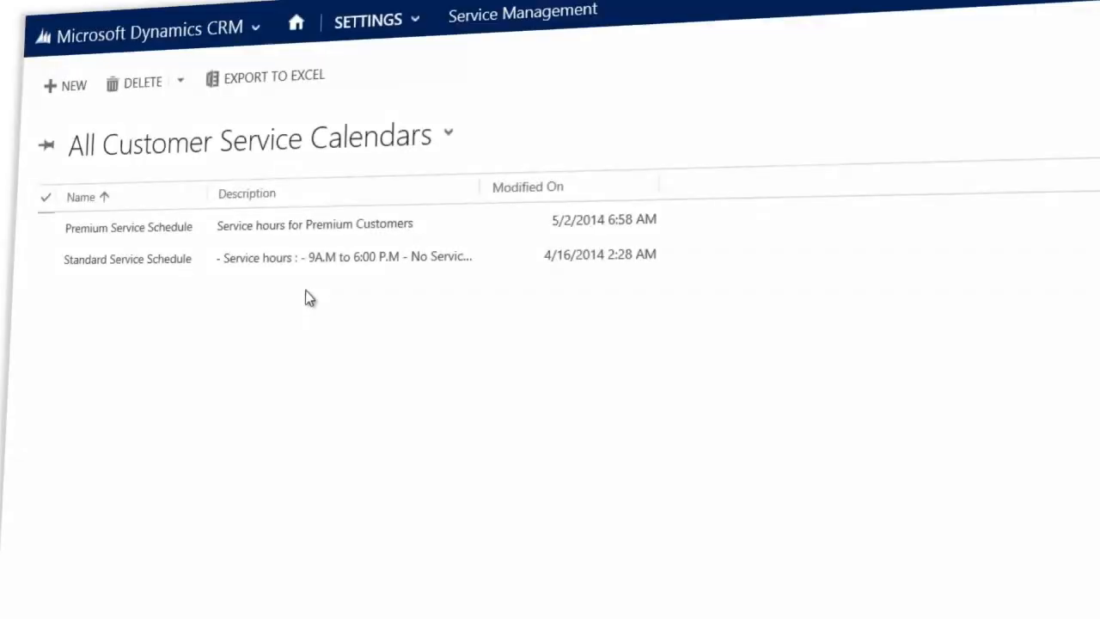
Step: Open the Customer Service Performance Dashboard
click(128, 259)
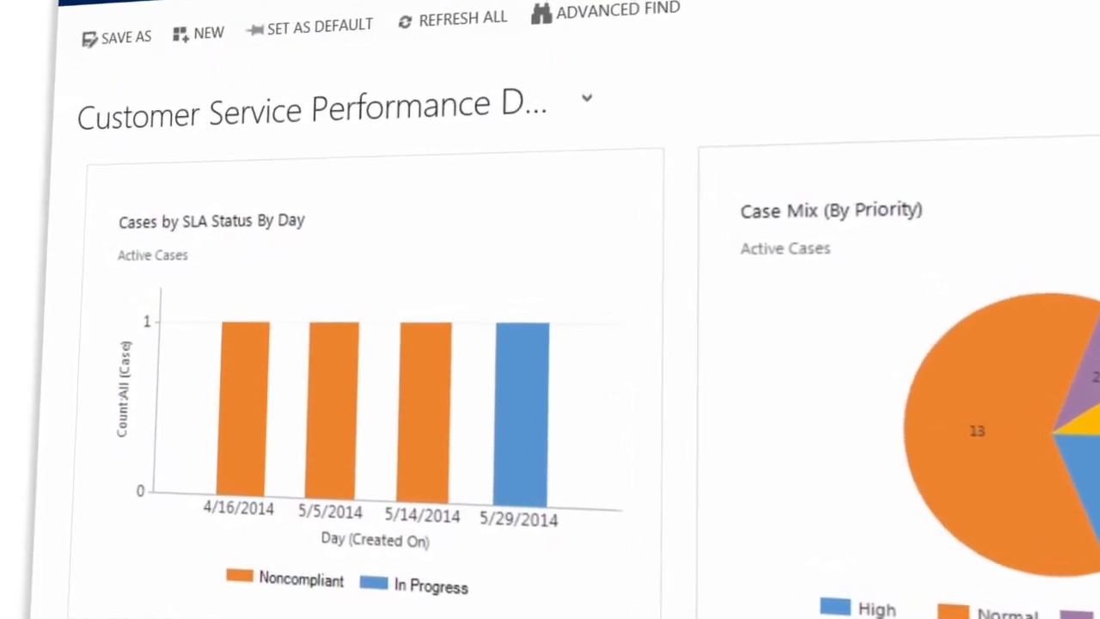
Step: Scroll through the SLA status and case priority charts on the dashboard
scroll(down, 3)
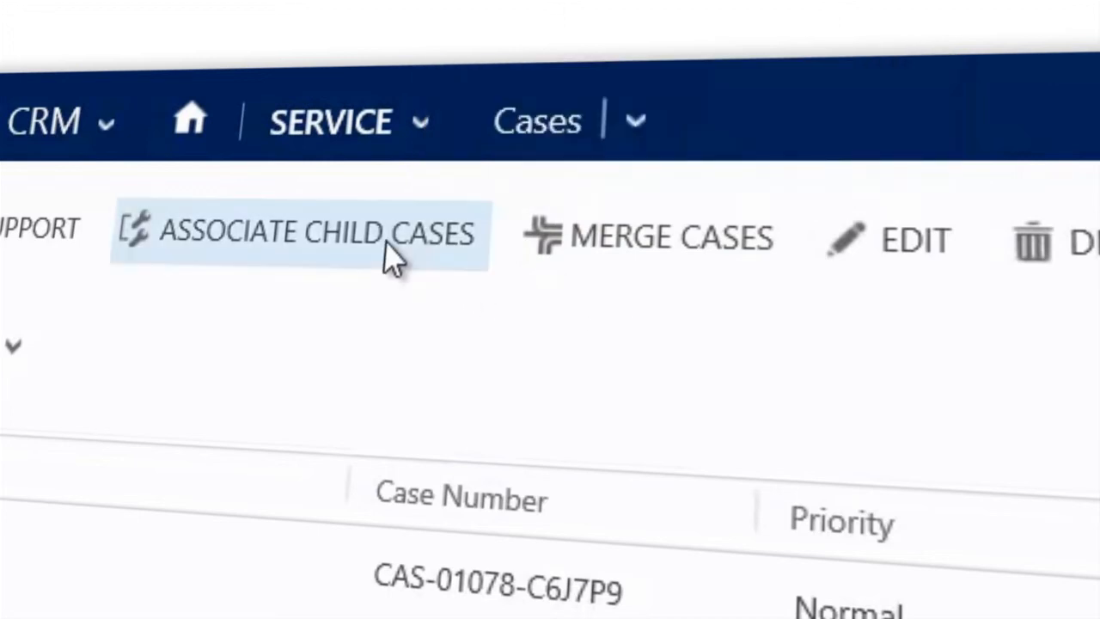
Step: Associate child cases, setting 'Item defective on delivery' as the parent case
click(301, 233)
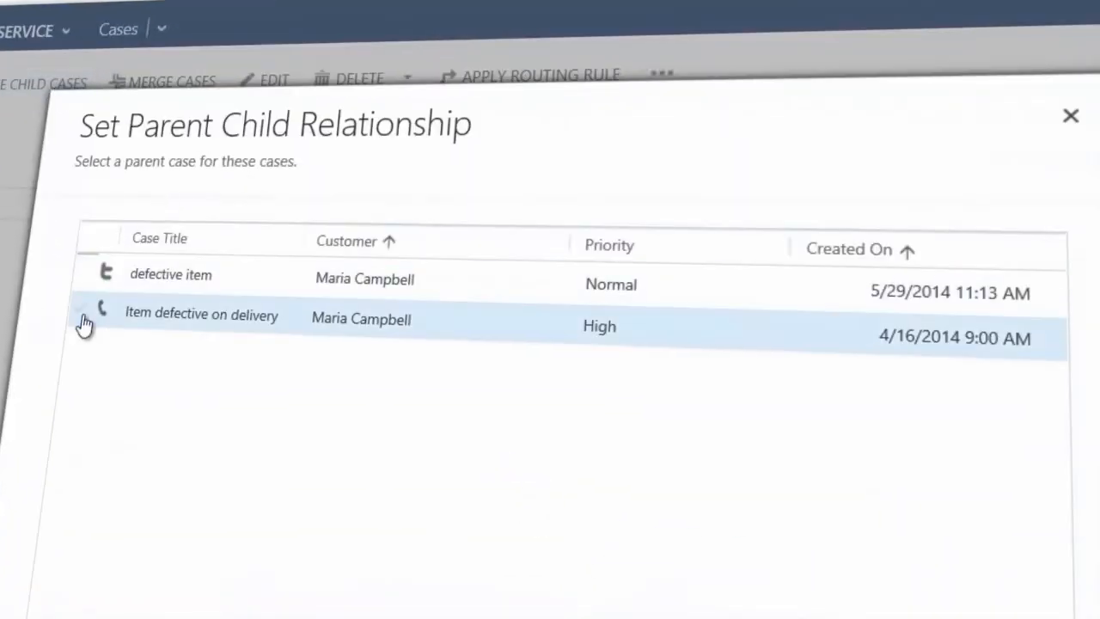
click(94, 313)
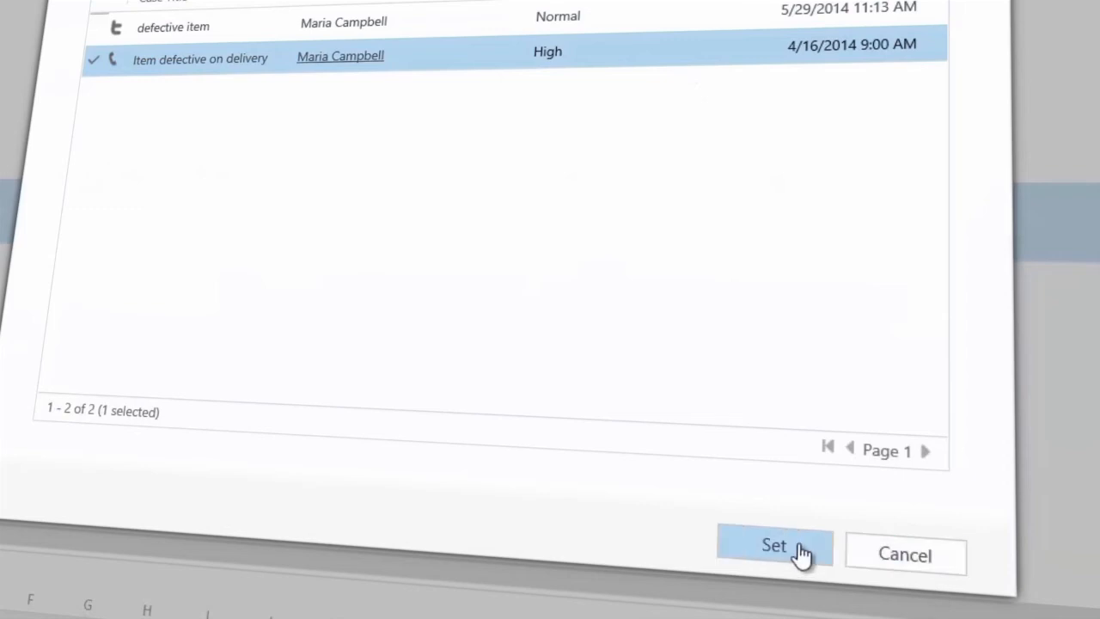
click(774, 546)
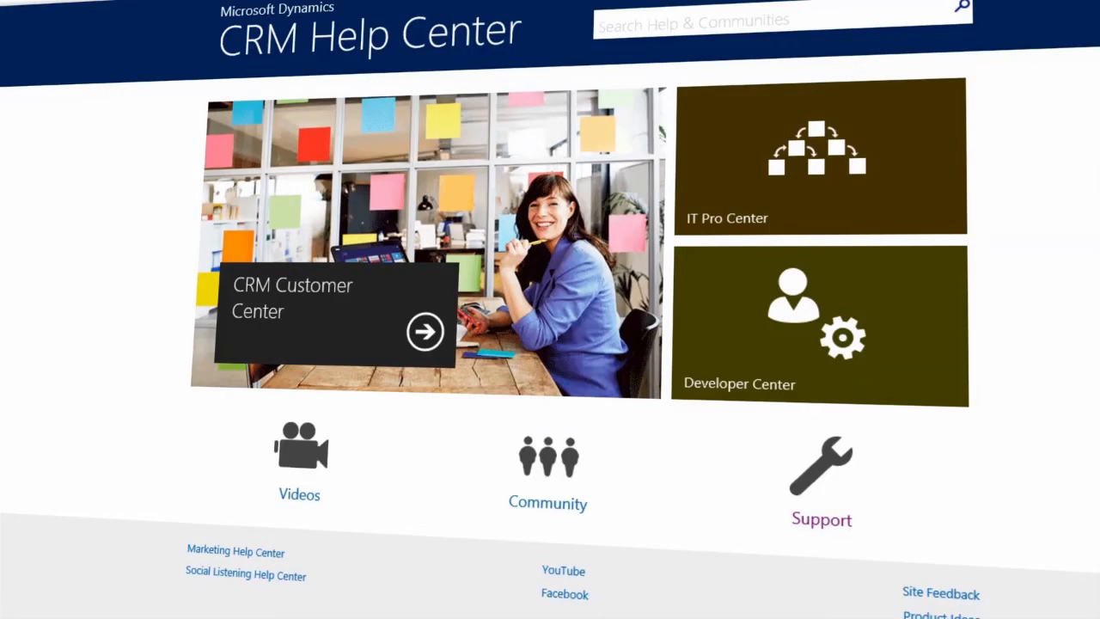